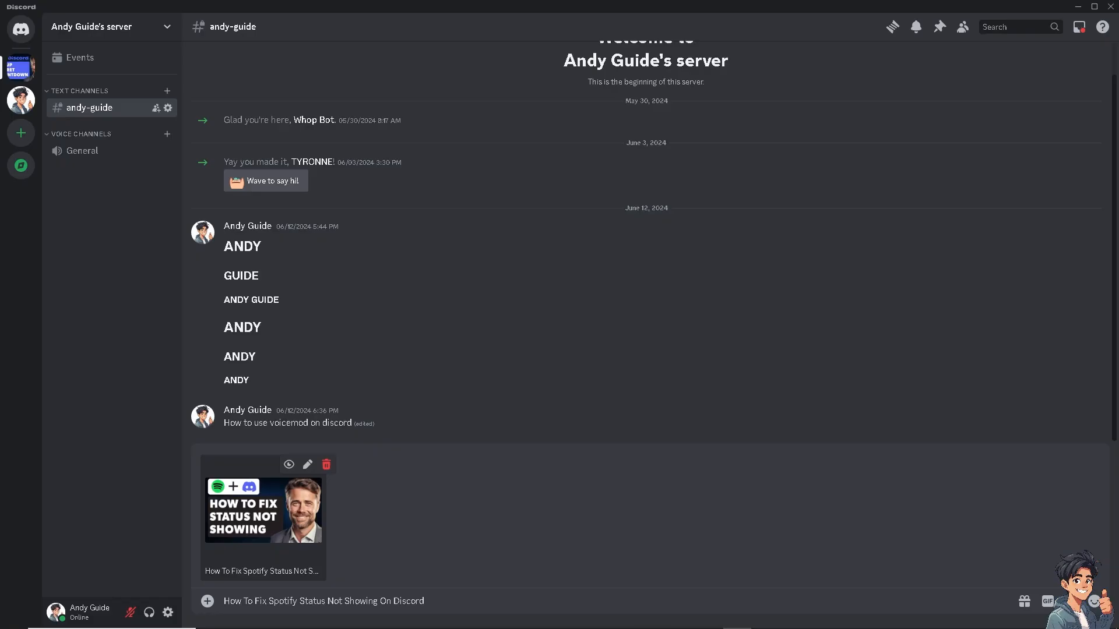
mouse_move(508, 601)
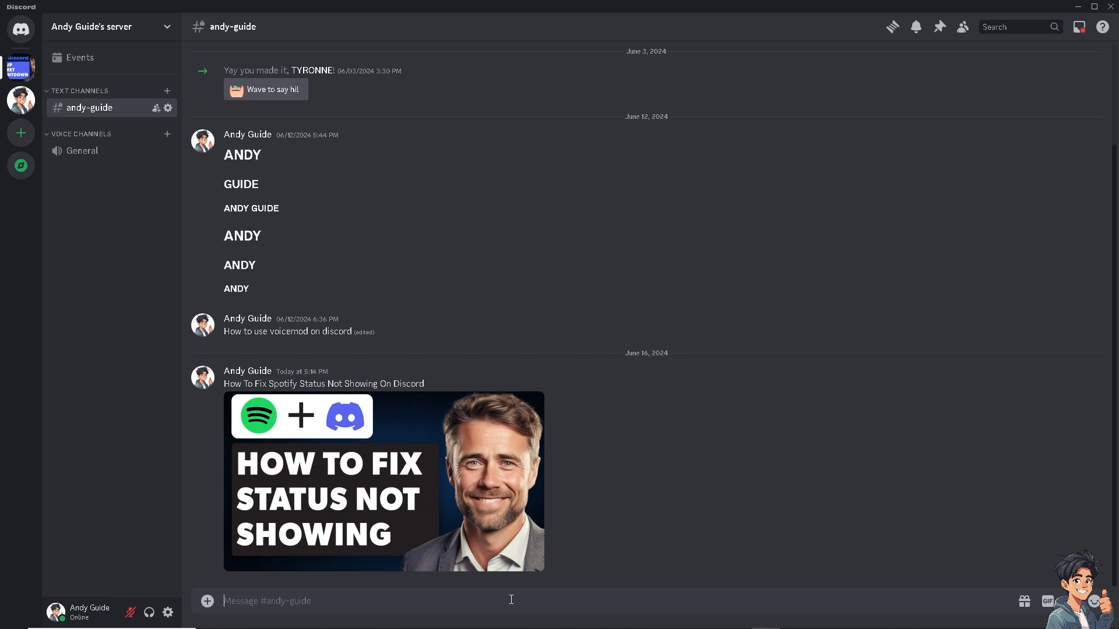
mouse_move(301, 481)
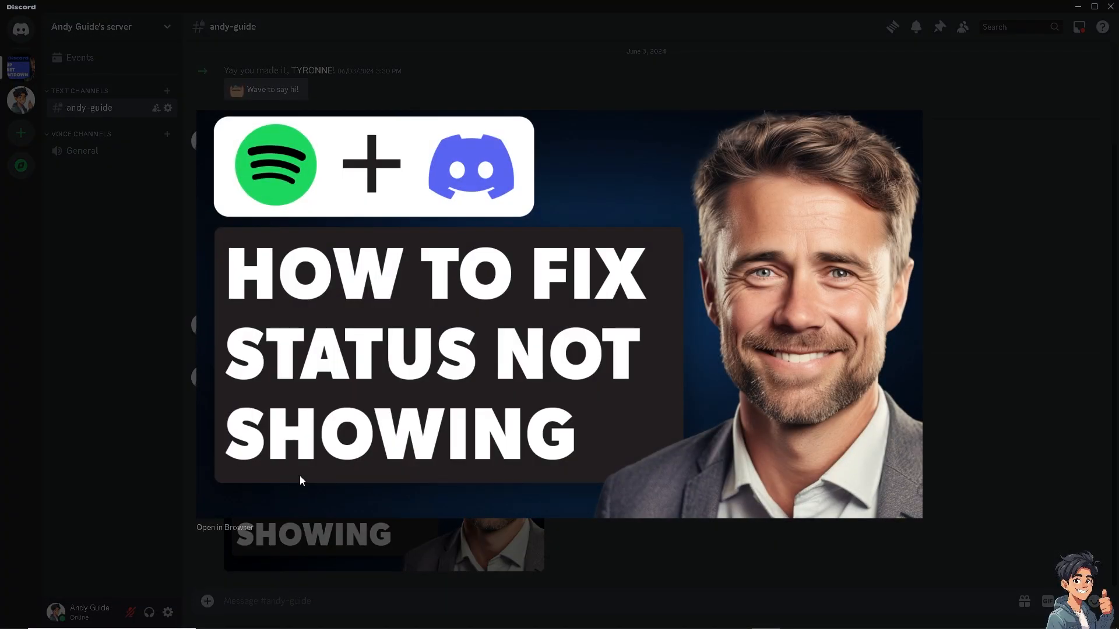
mouse_move(276, 444)
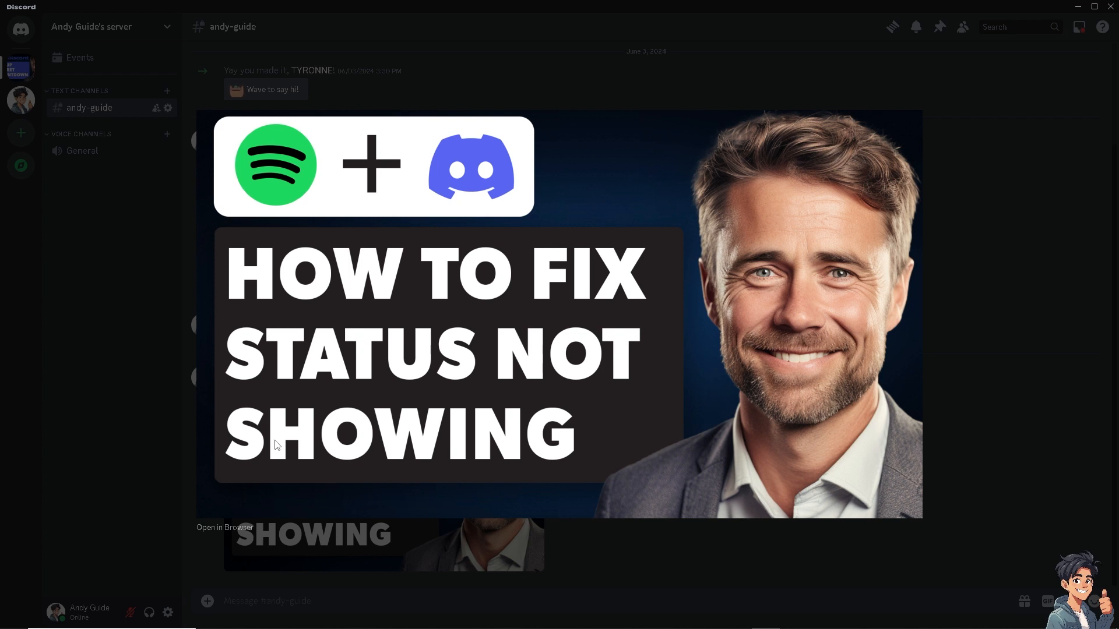
mouse_move(312, 421)
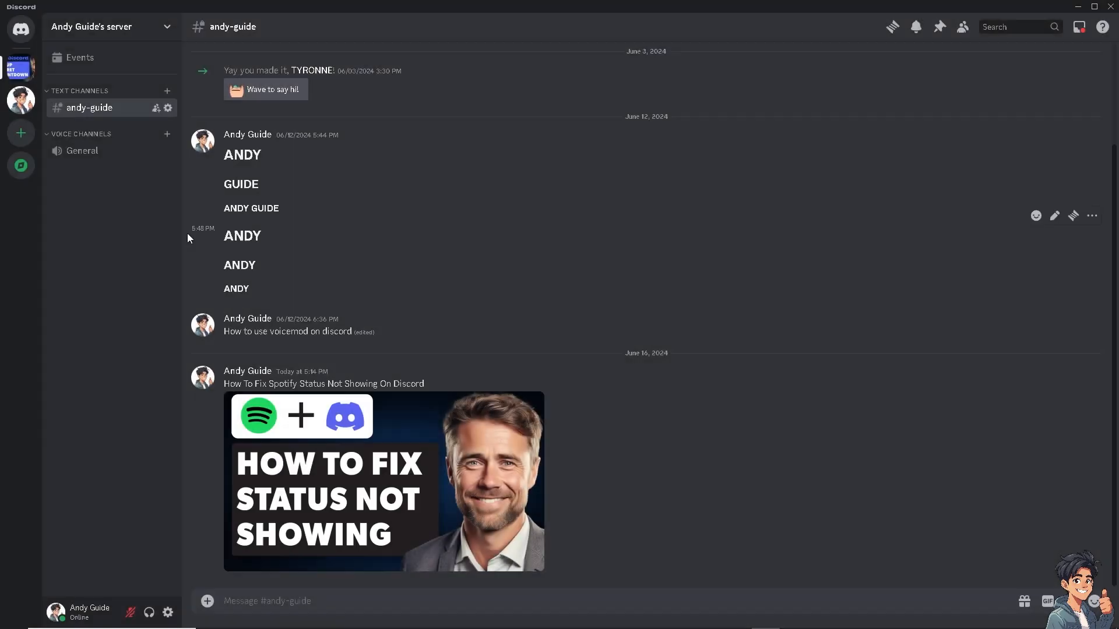
mouse_move(167, 594)
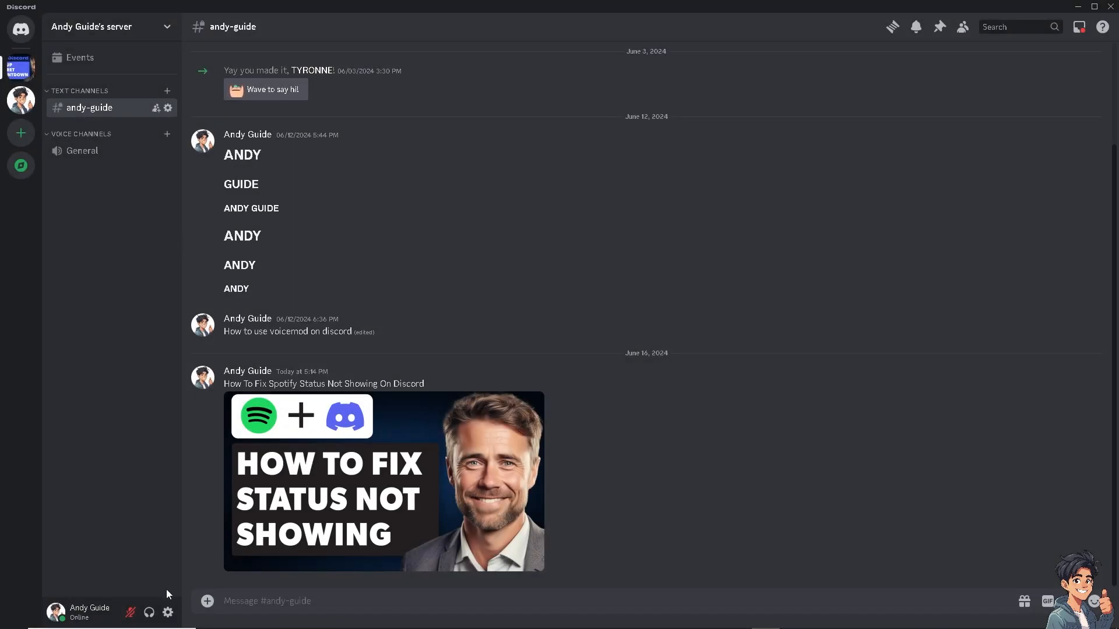
mouse_move(168, 612)
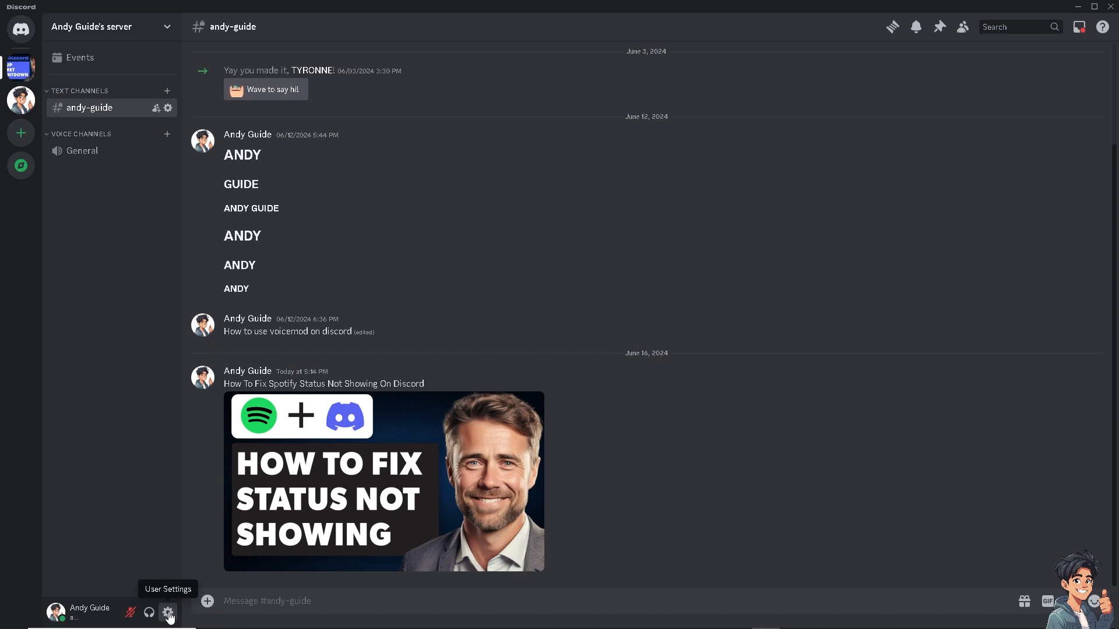
Go from the server view to the Authorized Apps page of User Settings.
left_click(168, 612)
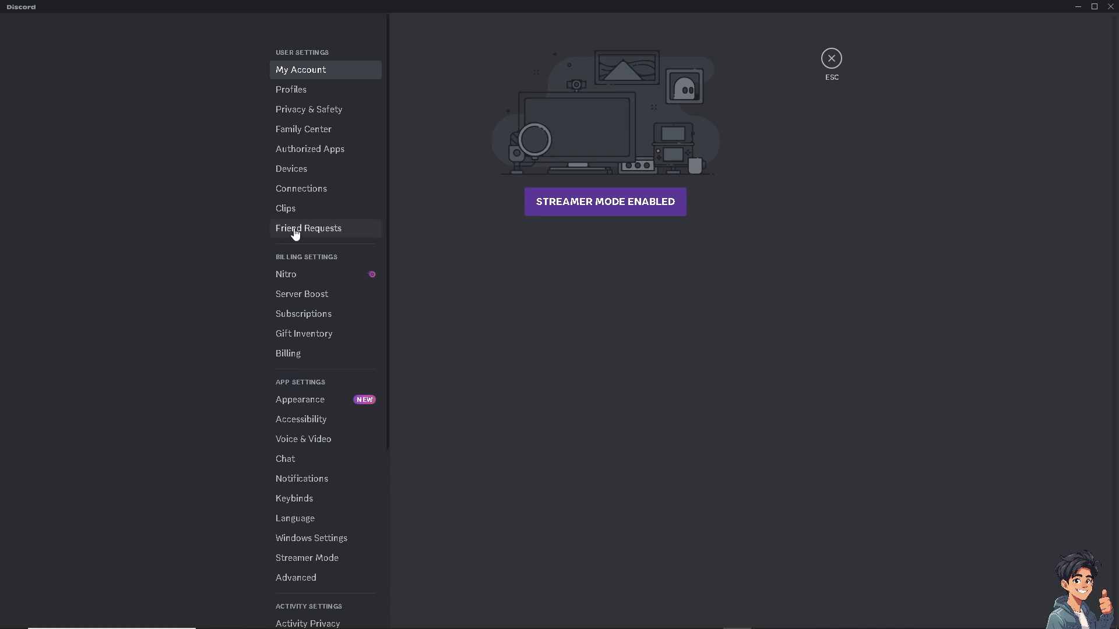
mouse_move(301, 189)
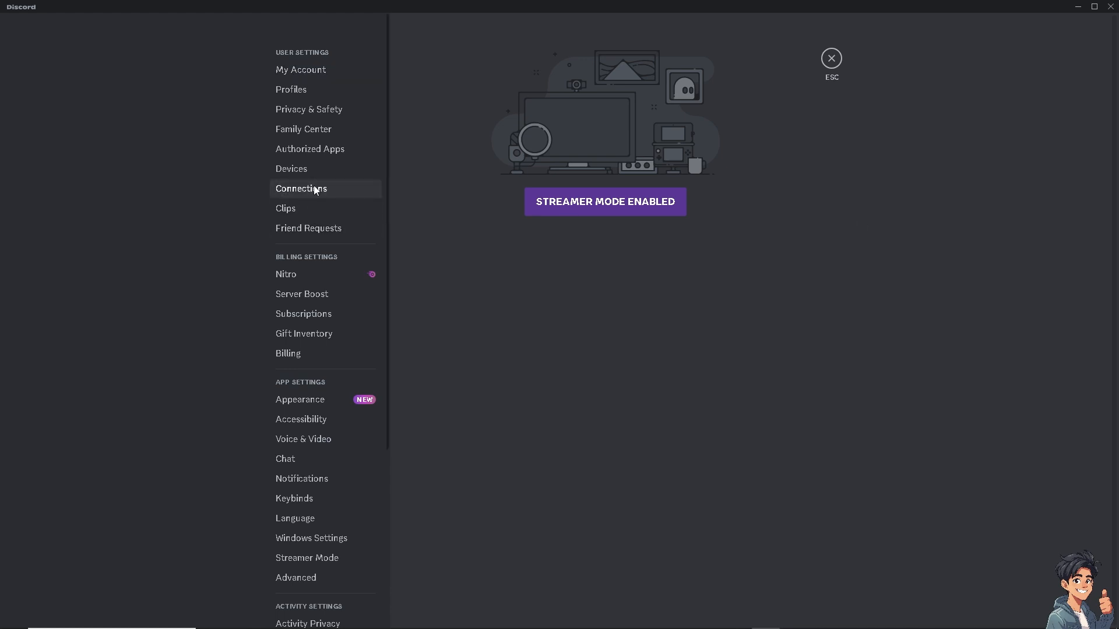
mouse_move(322, 195)
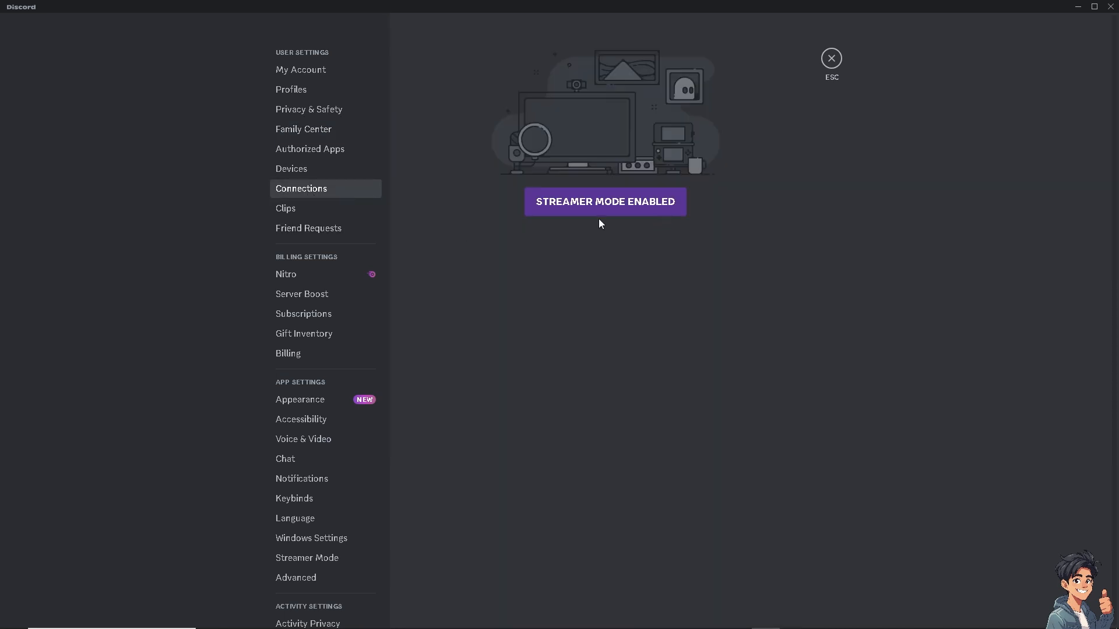
mouse_move(599, 218)
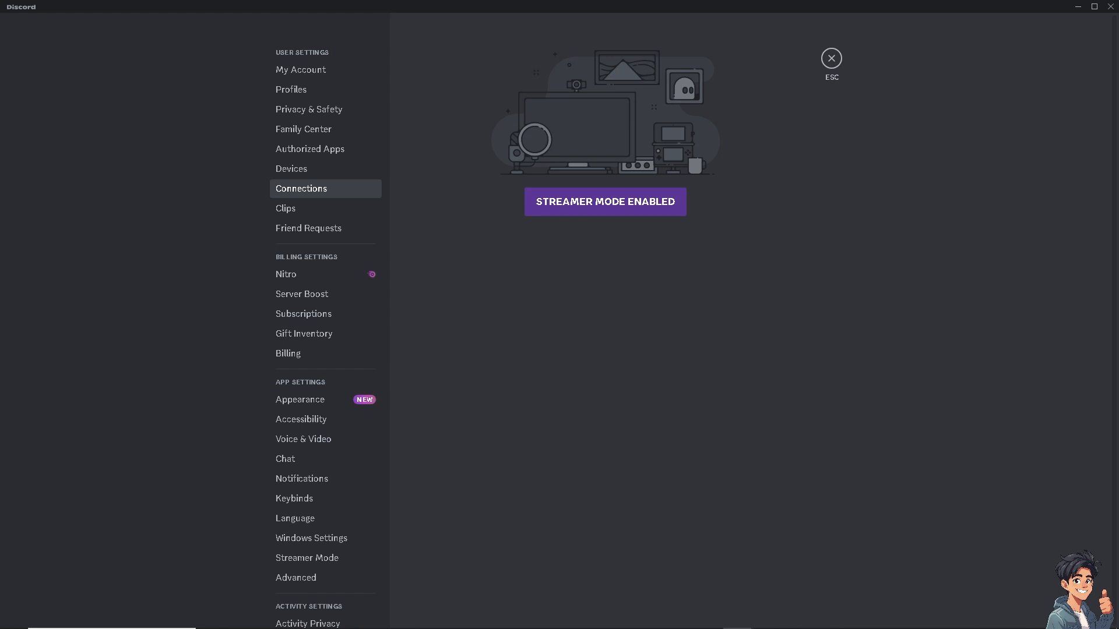
left_click(310, 148)
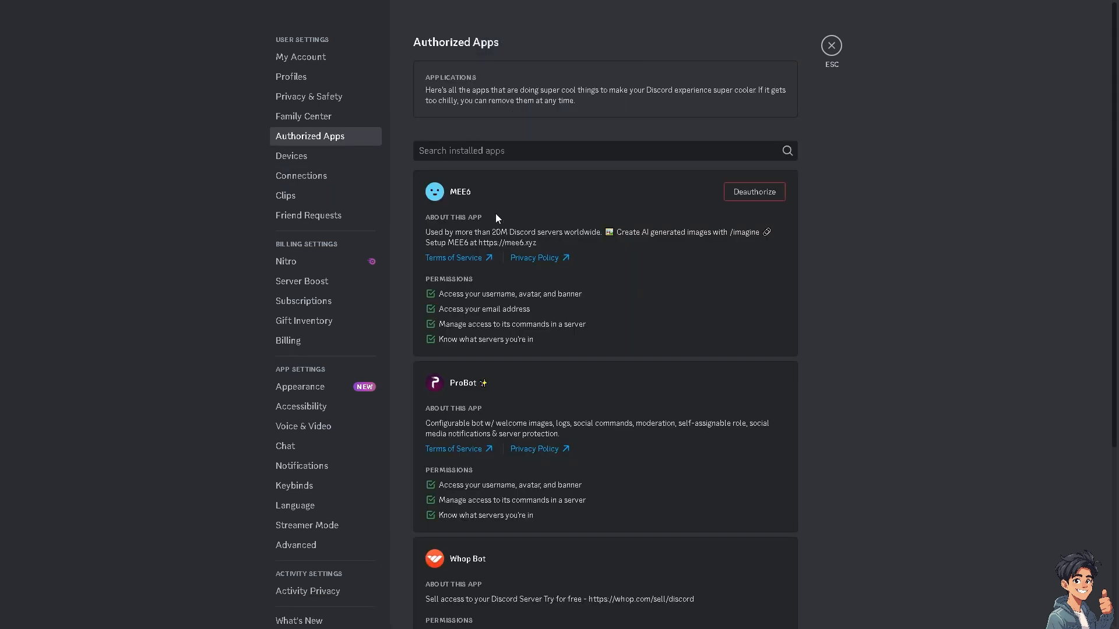
Link a Spotify account from the Connections page, agreeing to the Spotify authorization.
left_click(301, 176)
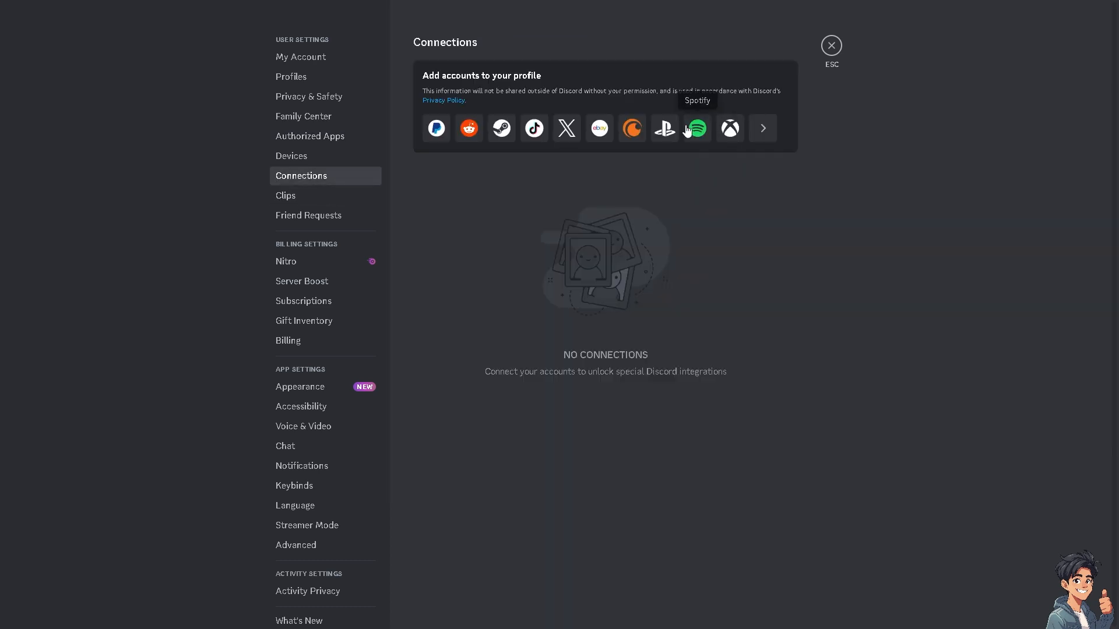
left_click(696, 128)
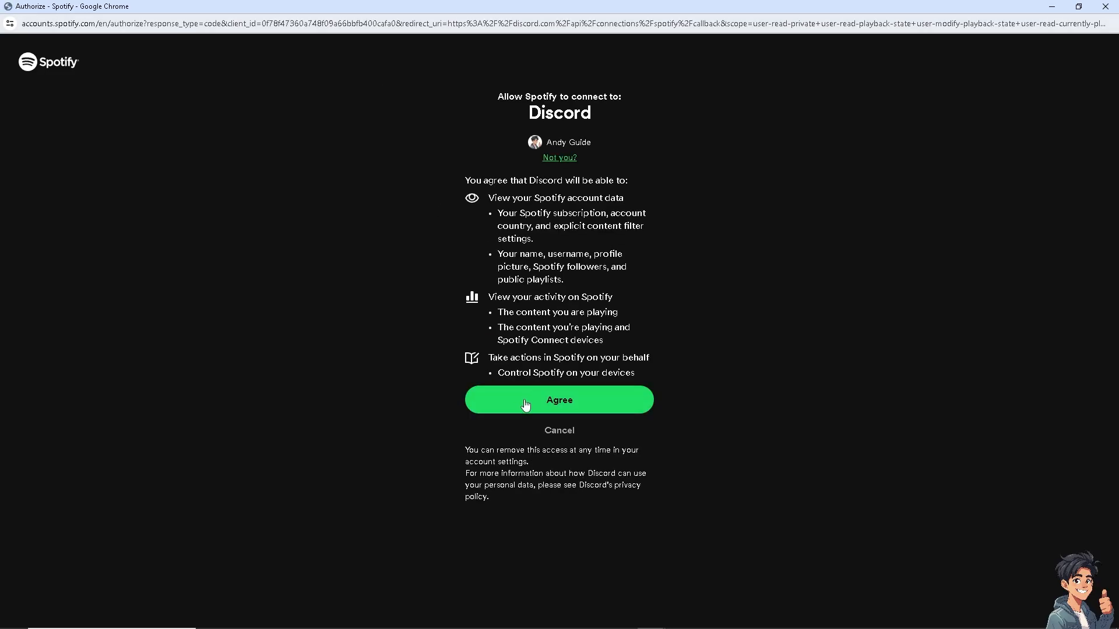
left_click(558, 400)
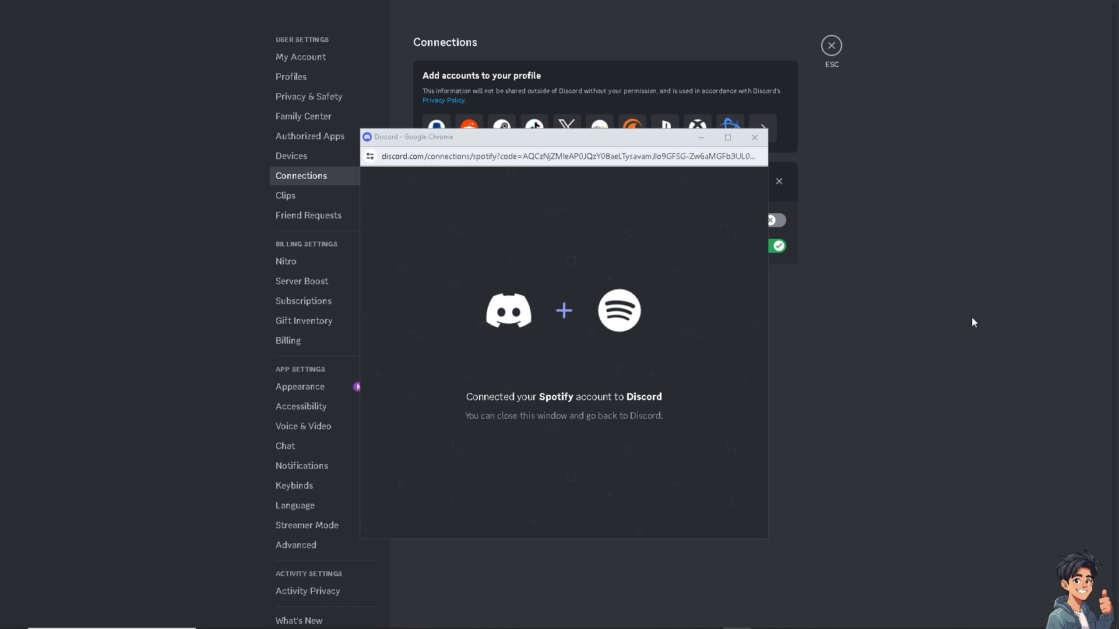
Dismiss the connection confirmation and switch on 'Display on profile' for Spotify.
left_click(754, 138)
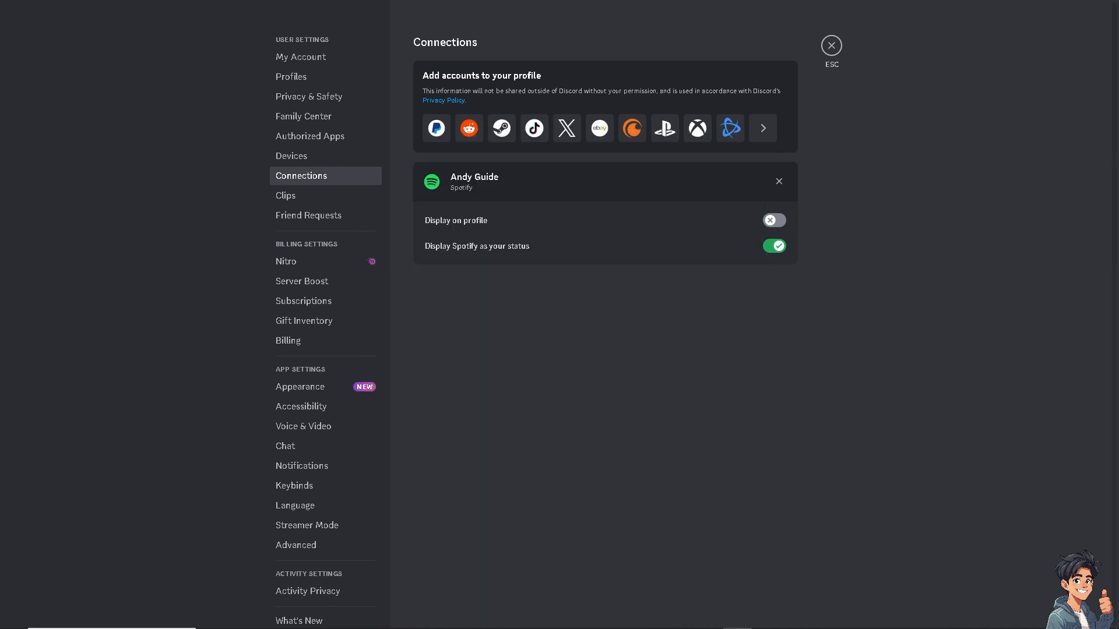
mouse_move(684, 185)
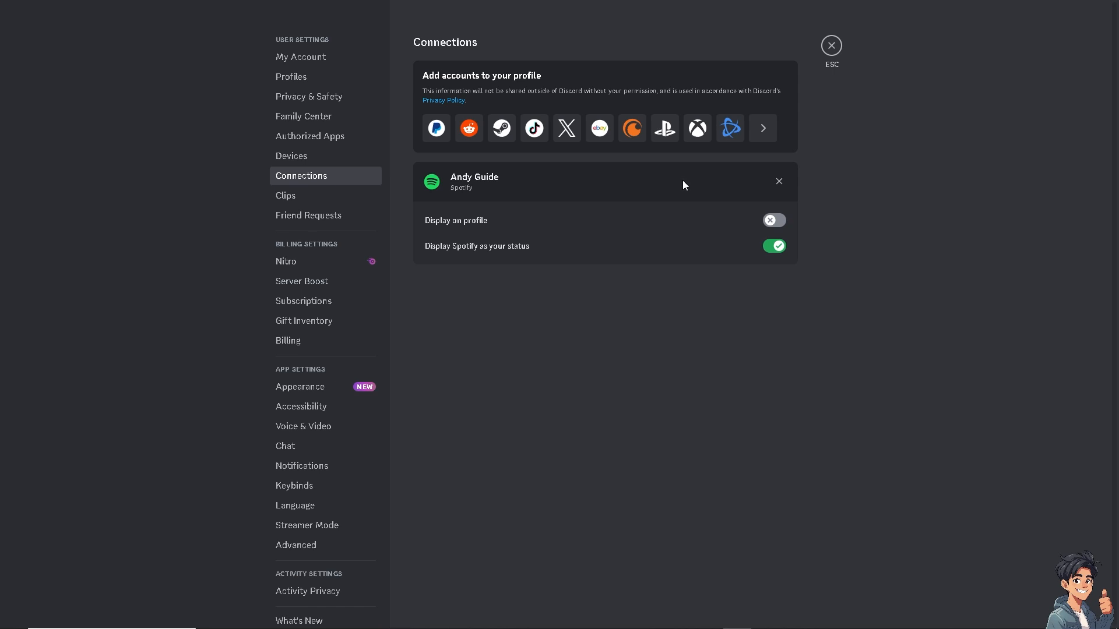
mouse_move(669, 265)
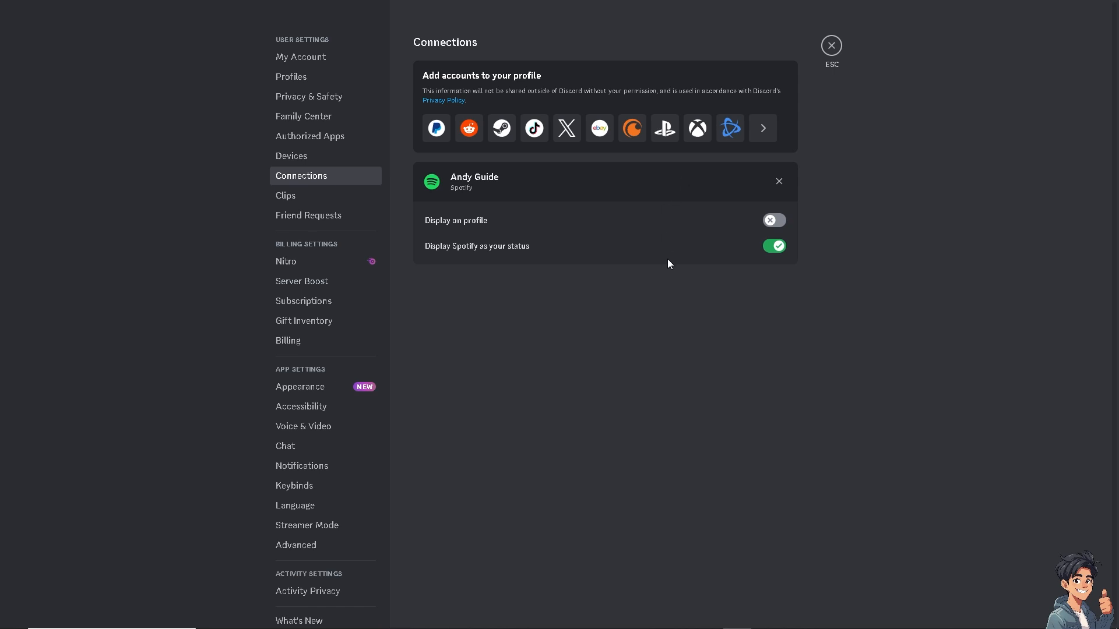
left_click(774, 220)
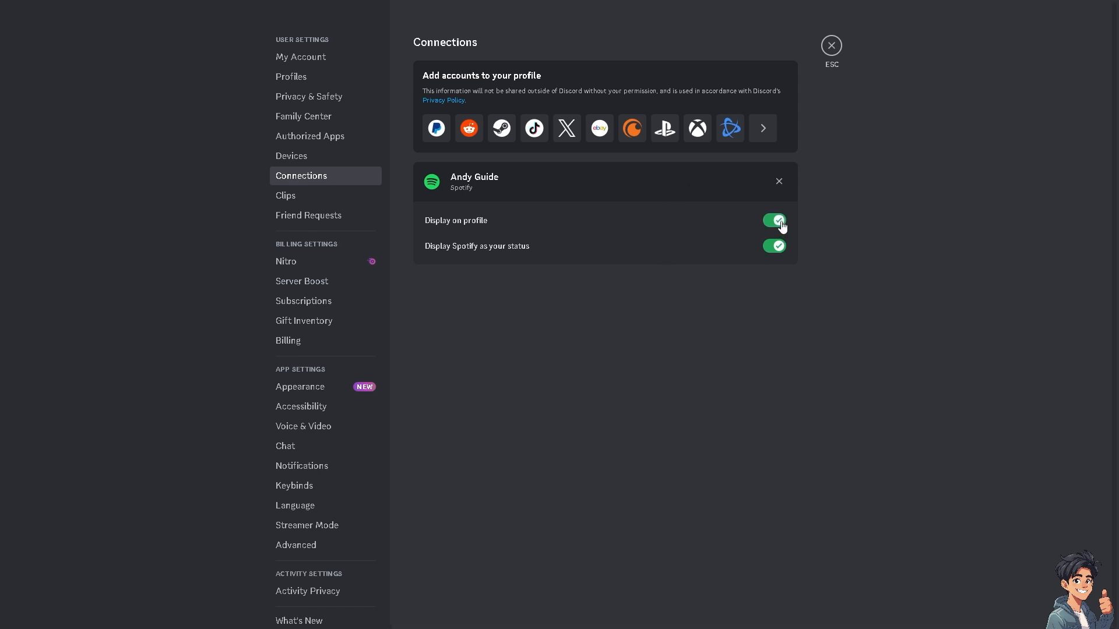
mouse_move(837, 236)
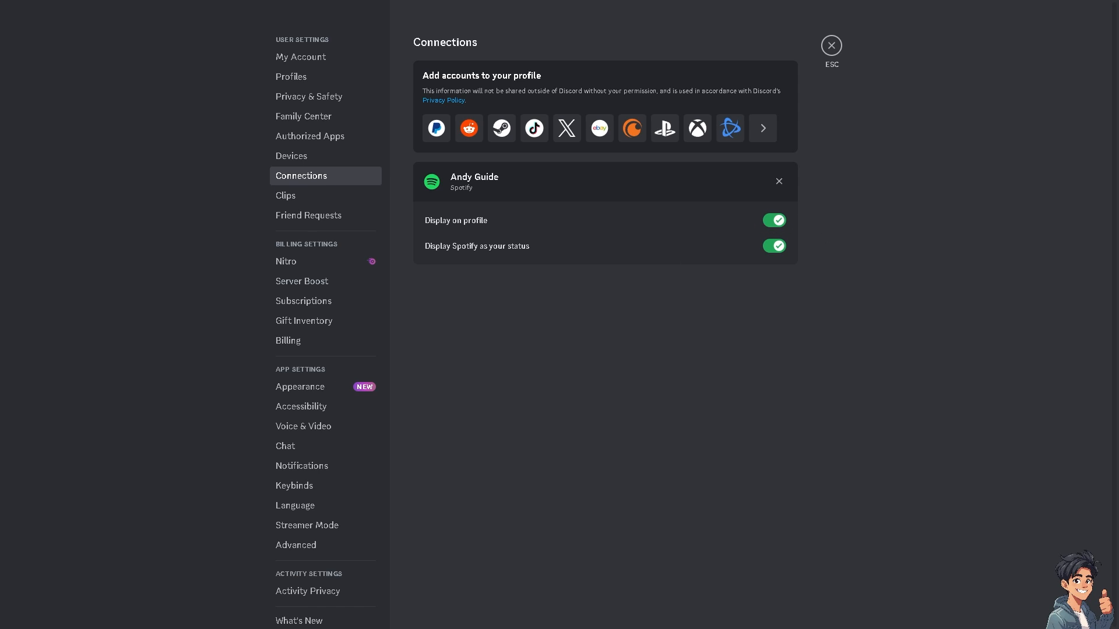
mouse_move(831, 45)
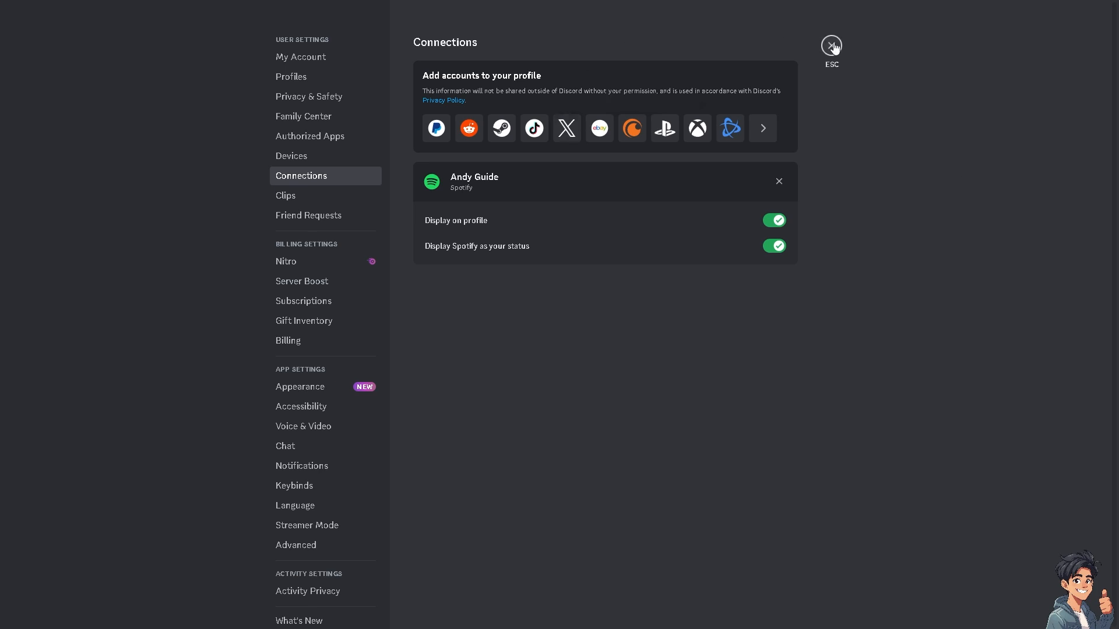
Leave settings, visit the server's text channel, and return to User Settings.
left_click(830, 46)
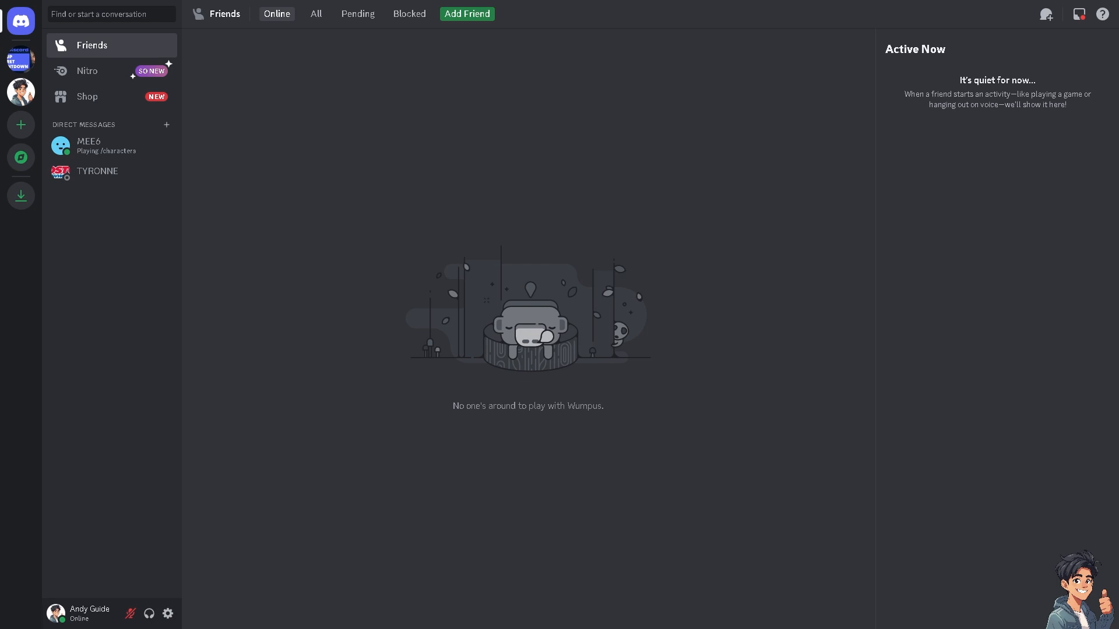
left_click(21, 60)
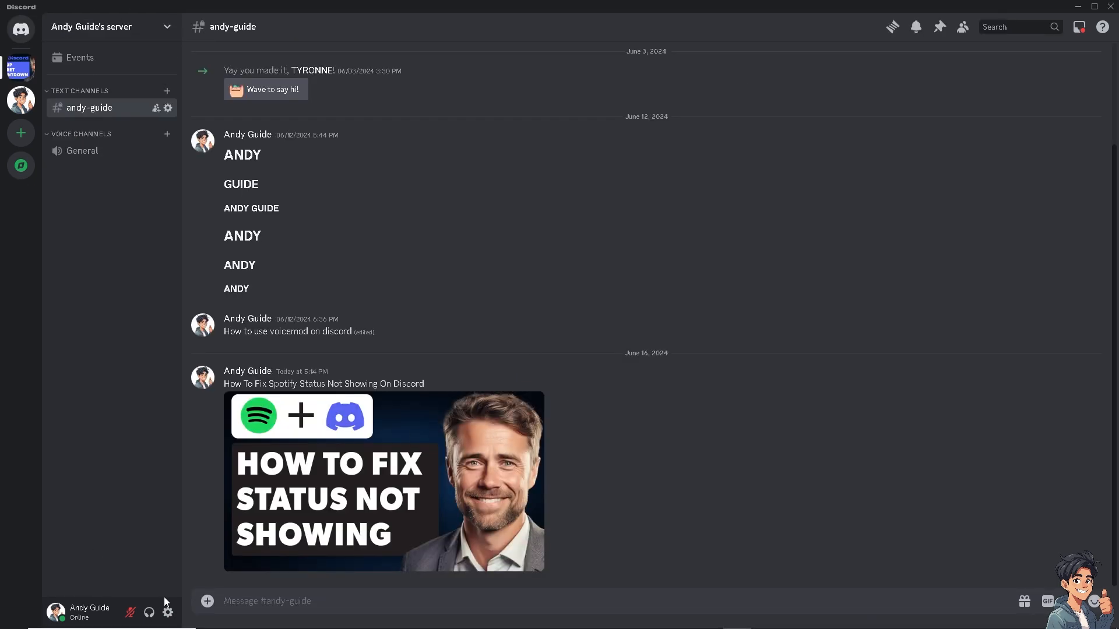
left_click(167, 611)
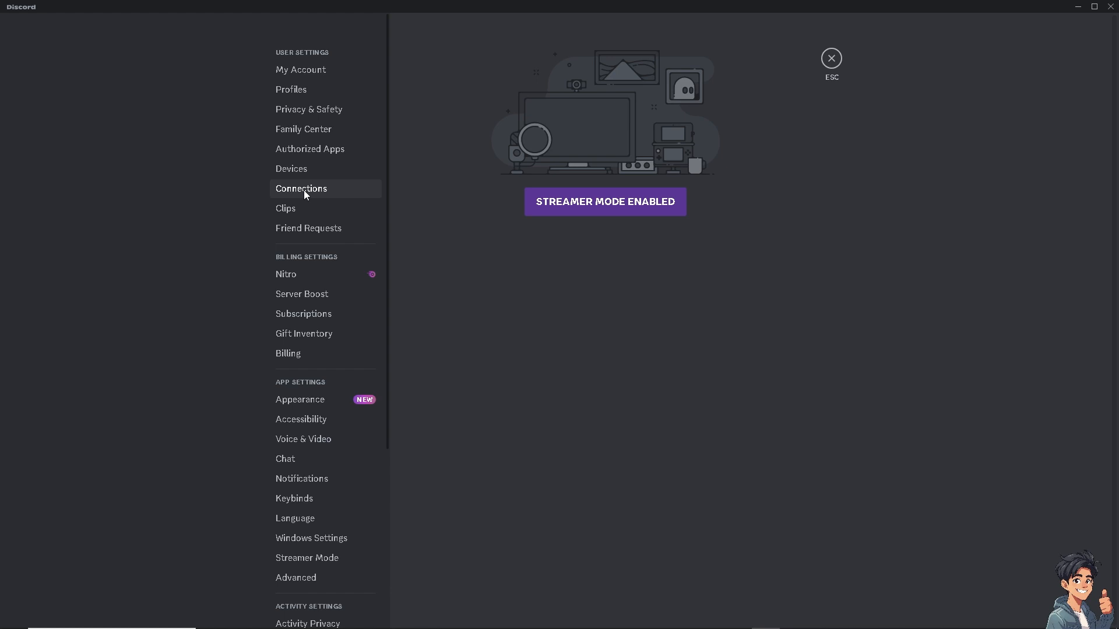
mouse_move(281, 235)
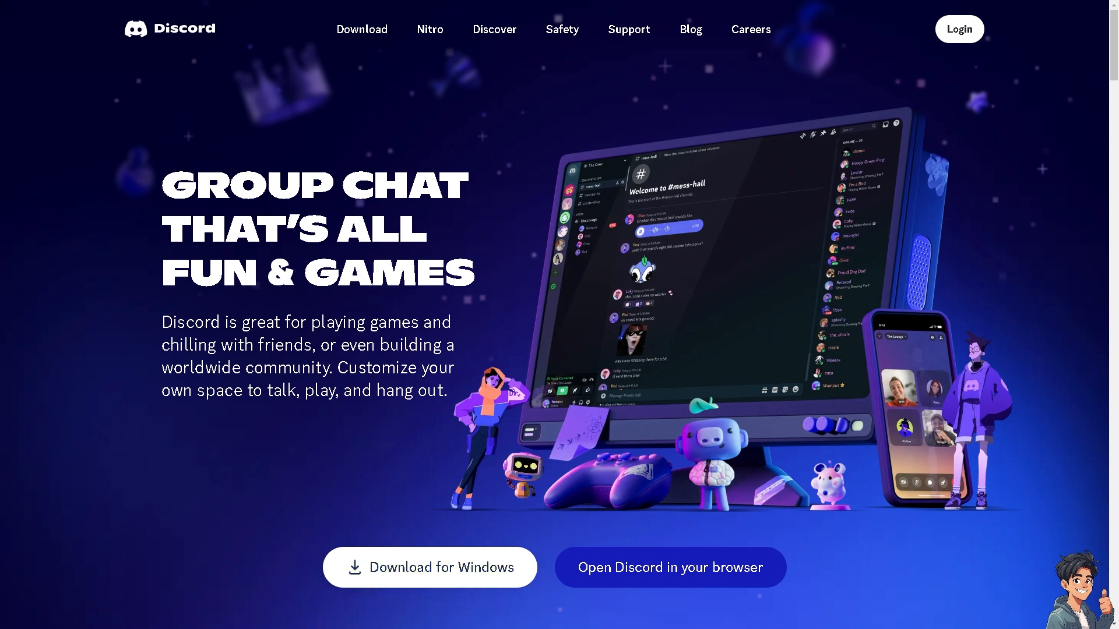
Reach the Help Center via Support and scroll through its help categories and back up.
left_click(628, 29)
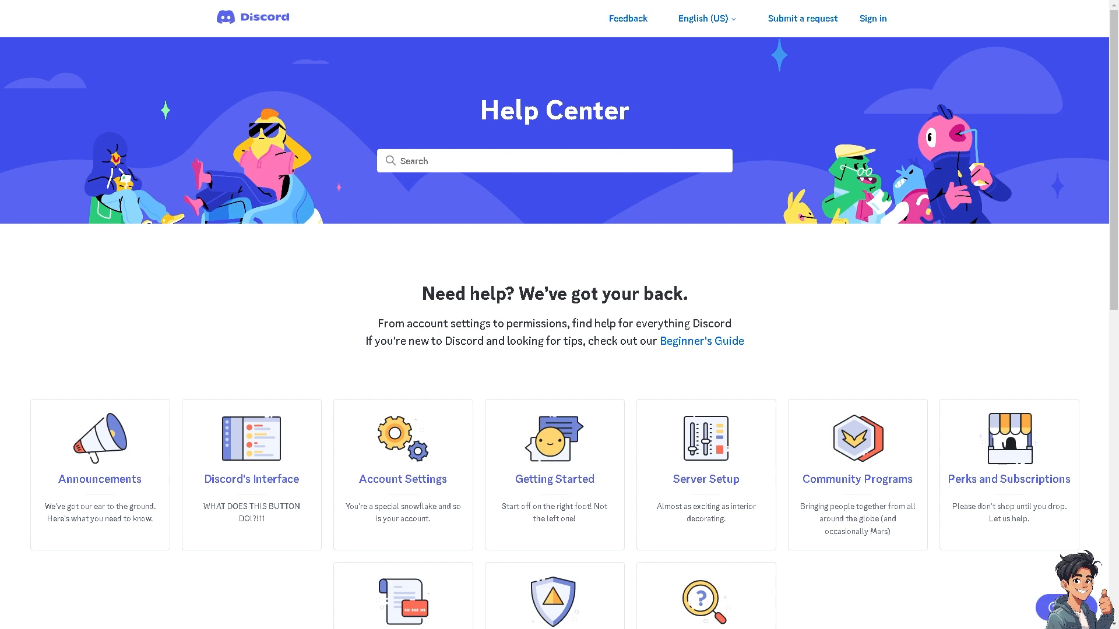
mouse_move(430, 395)
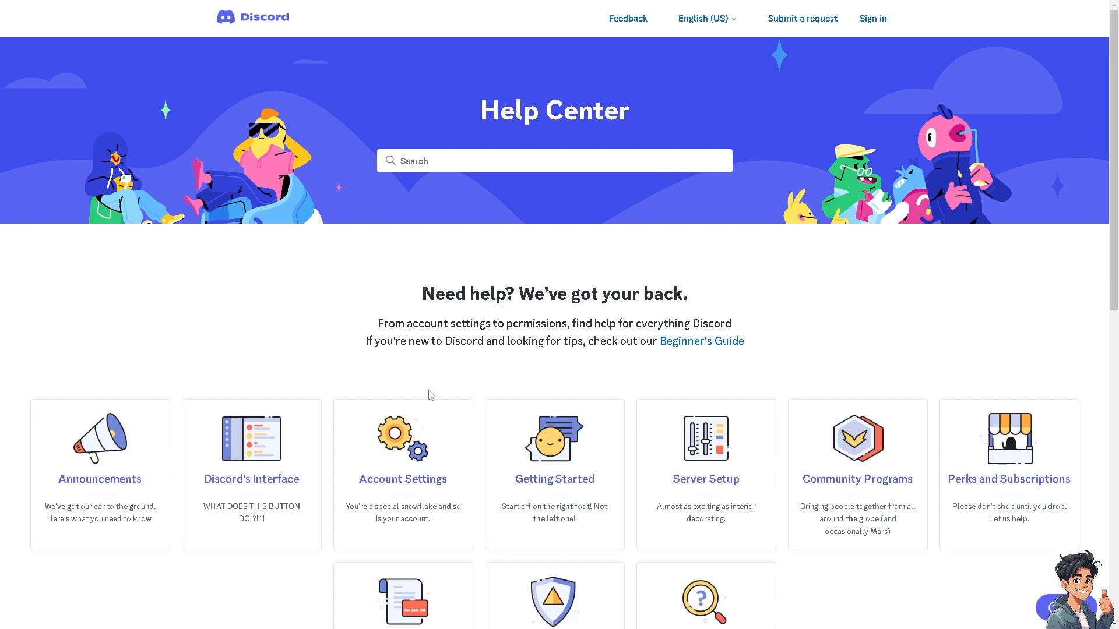
scroll("down", 3)
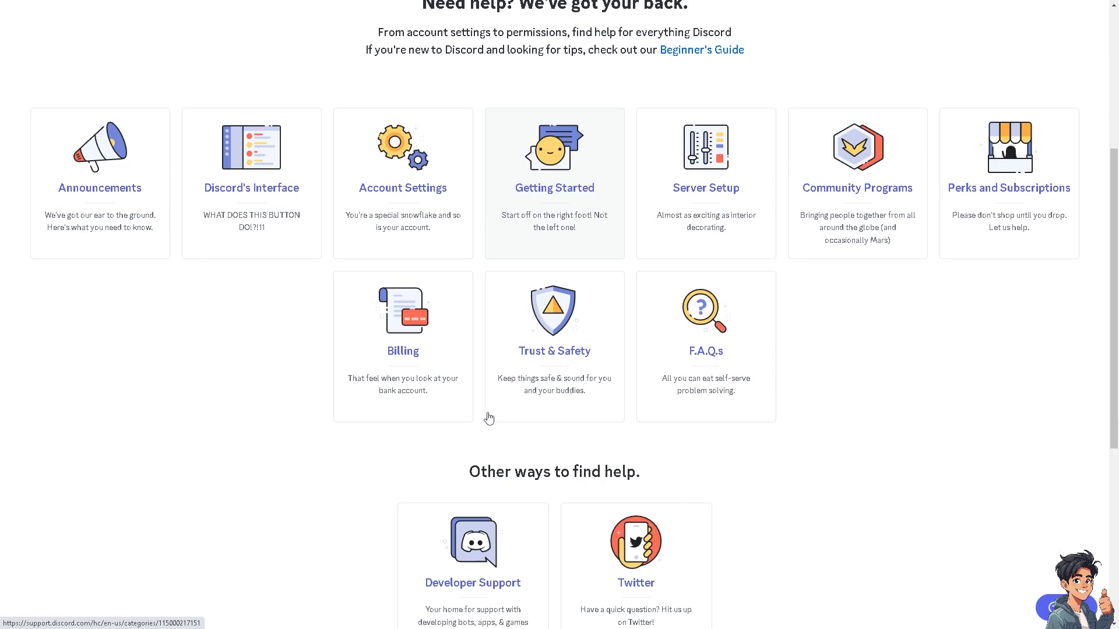
scroll("up", 3)
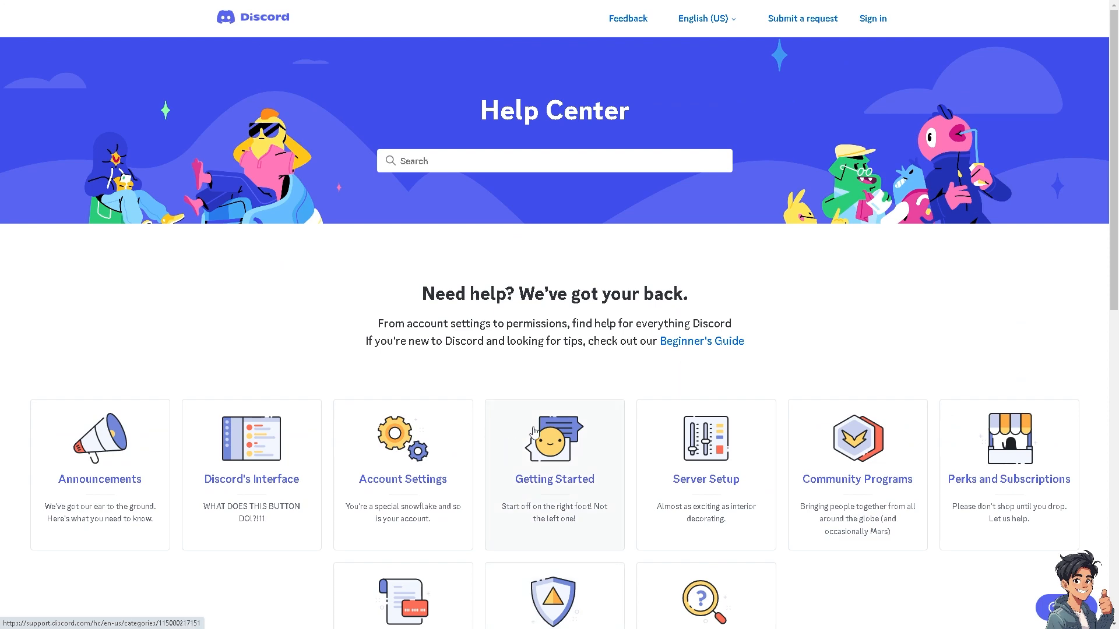
scroll("down", 3)
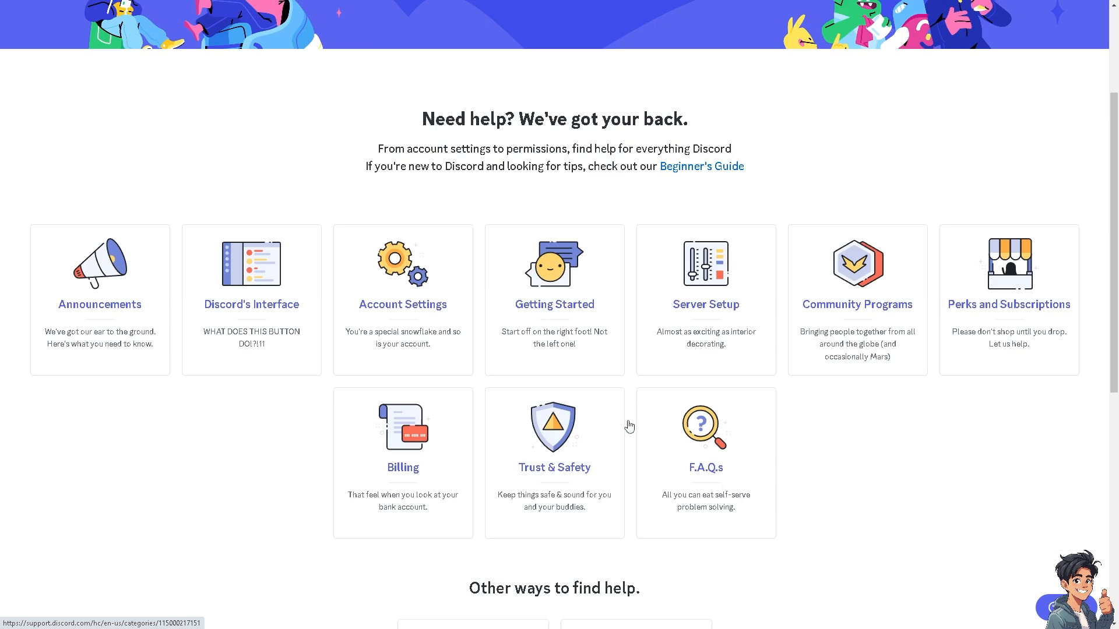
scroll("down", 3)
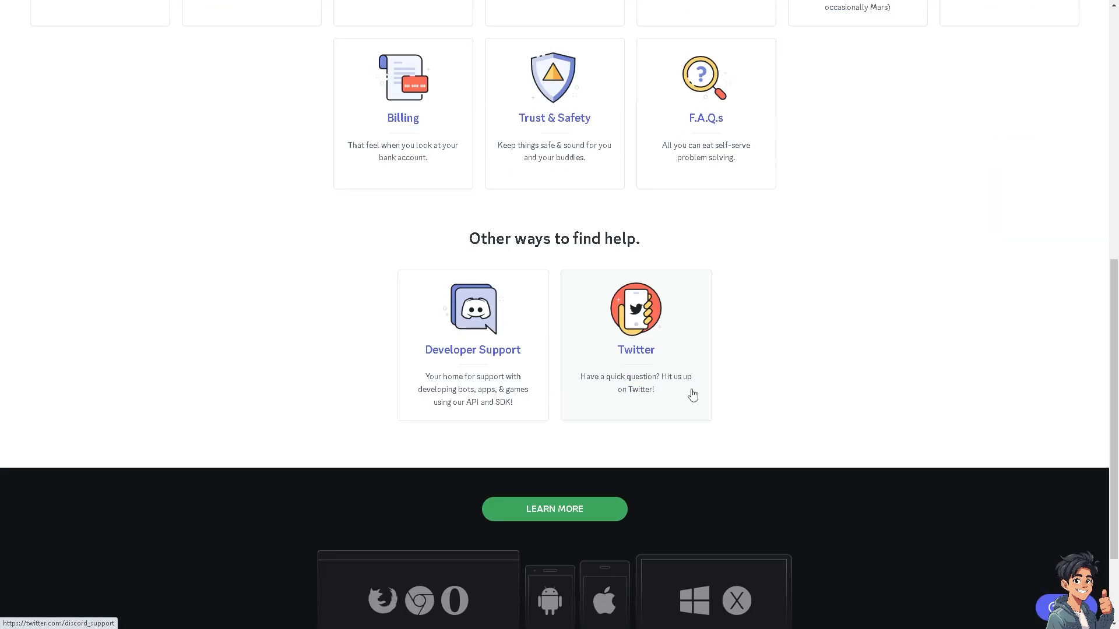
scroll("up", 3)
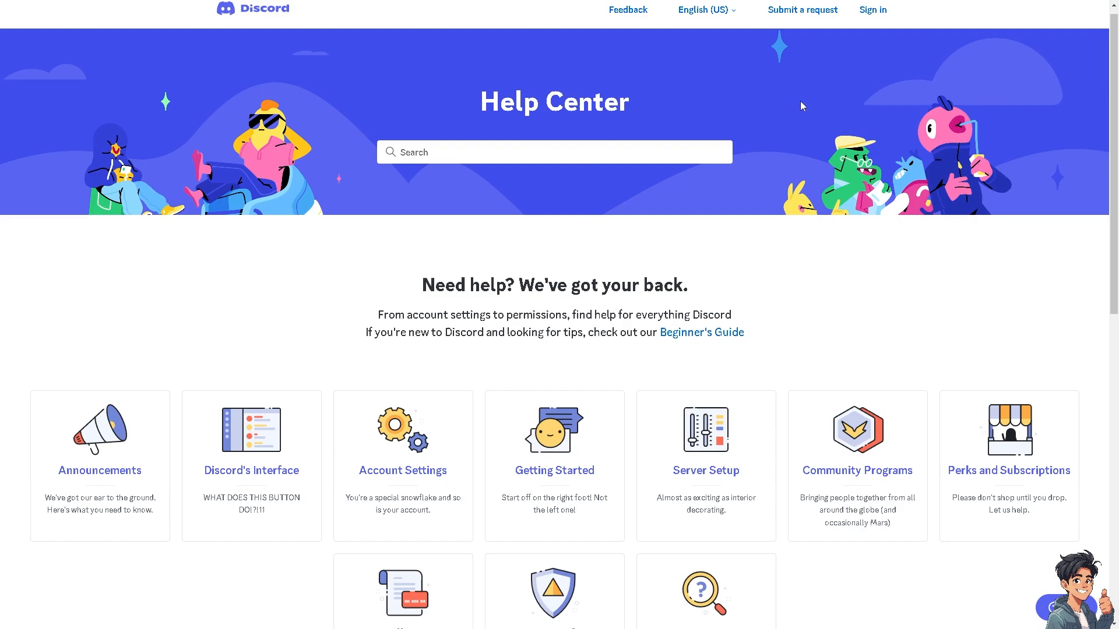
Begin a new support request with Bug Reporting chosen as the topic.
left_click(801, 10)
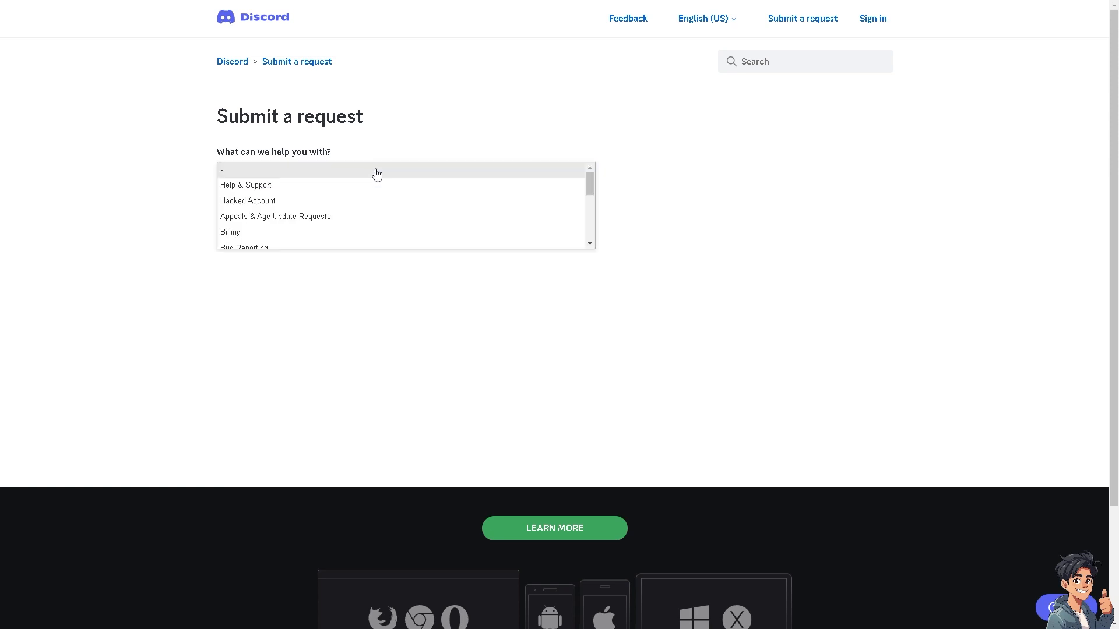
mouse_move(287, 217)
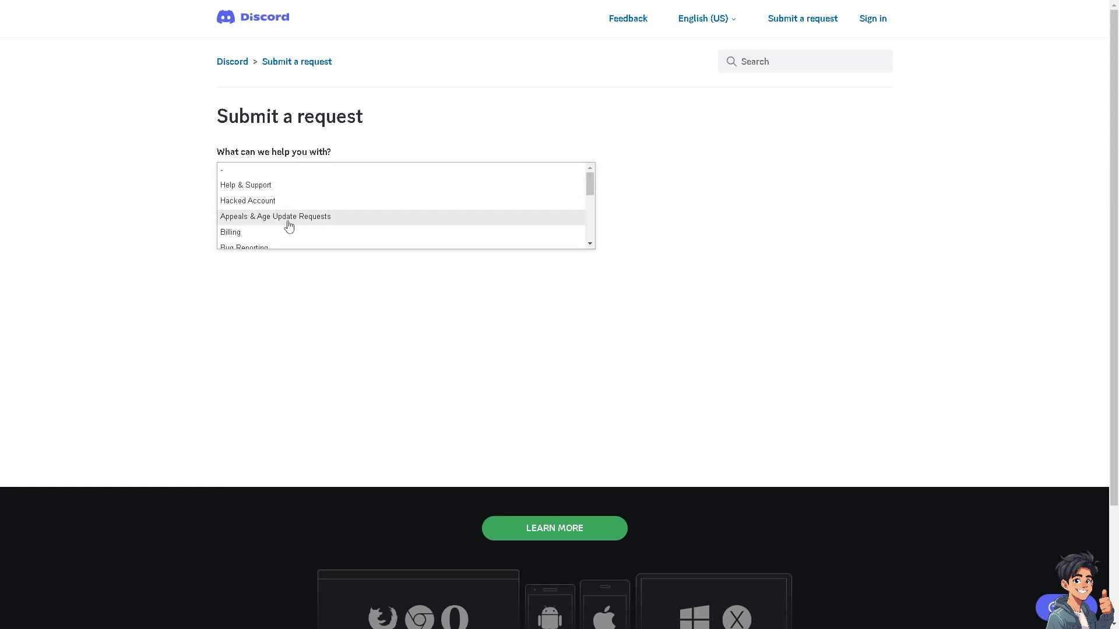
left_click(244, 247)
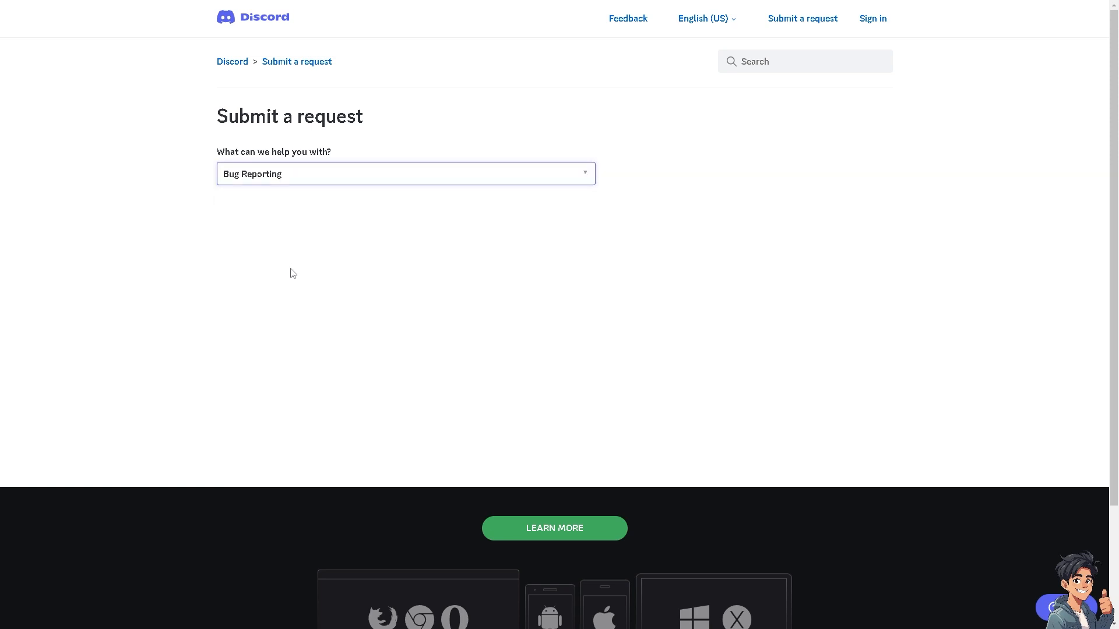
left_click(404, 174)
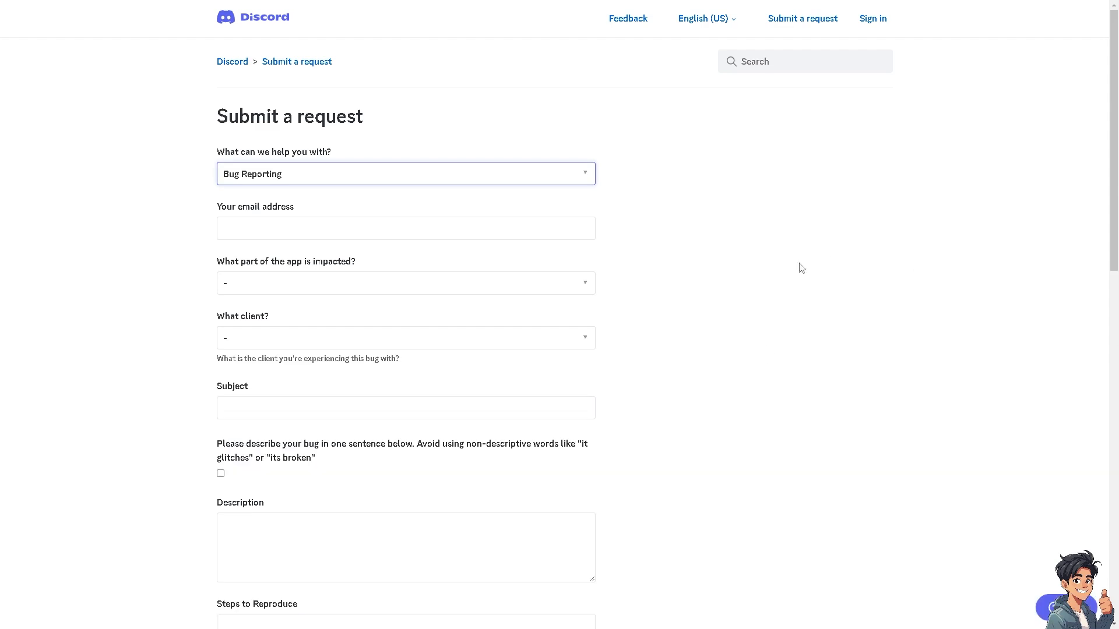
mouse_move(490, 516)
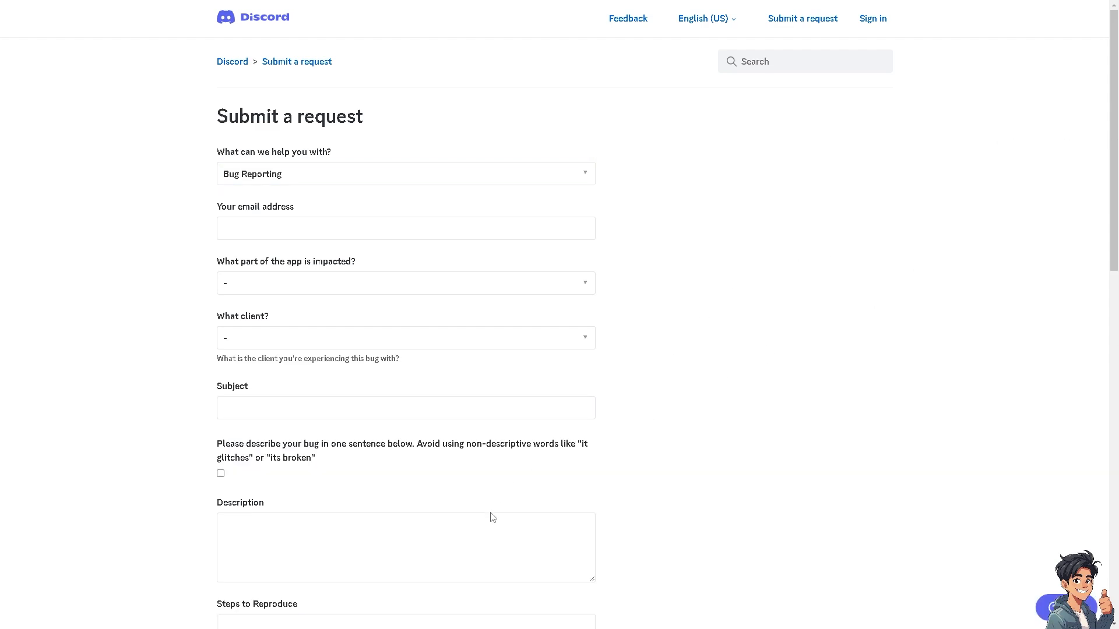
Fill Subject and Description with 'How To Fix Spotify Status Not Showing On Discord'.
type("How To Fix Spotify Status Not Showing On Discord")
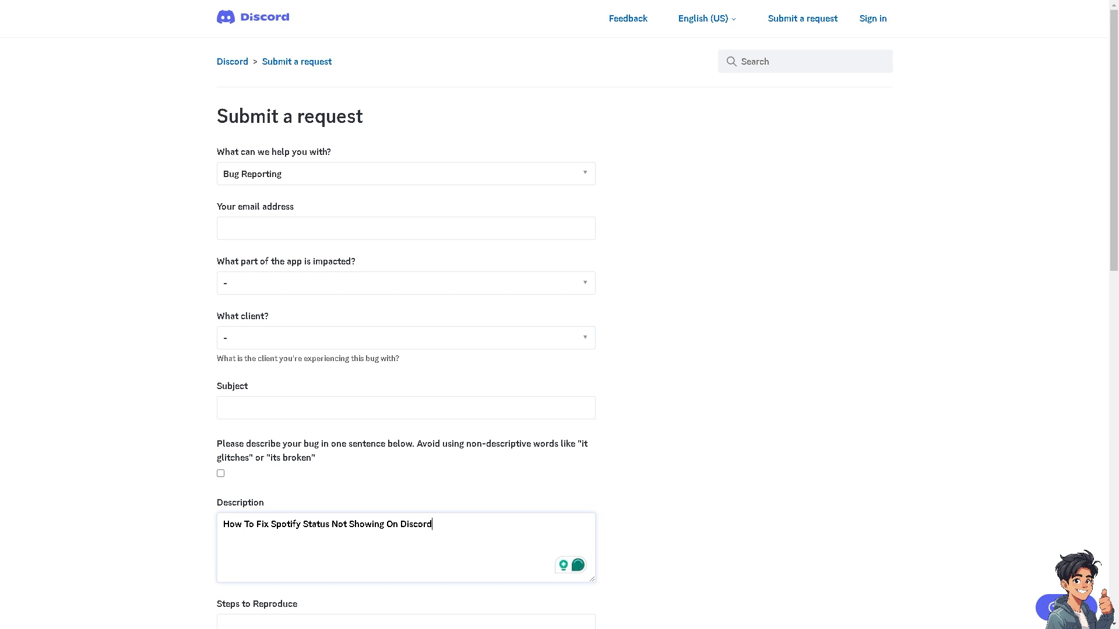
scroll("down", 3)
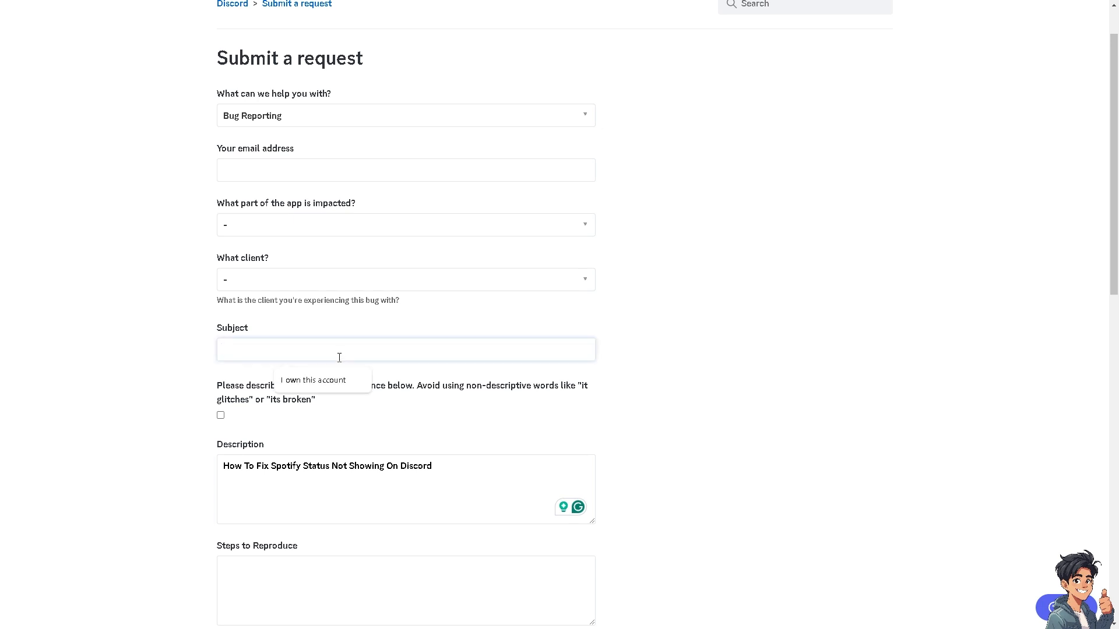
type("How To Fix Spotify Status Not Showing On Discord")
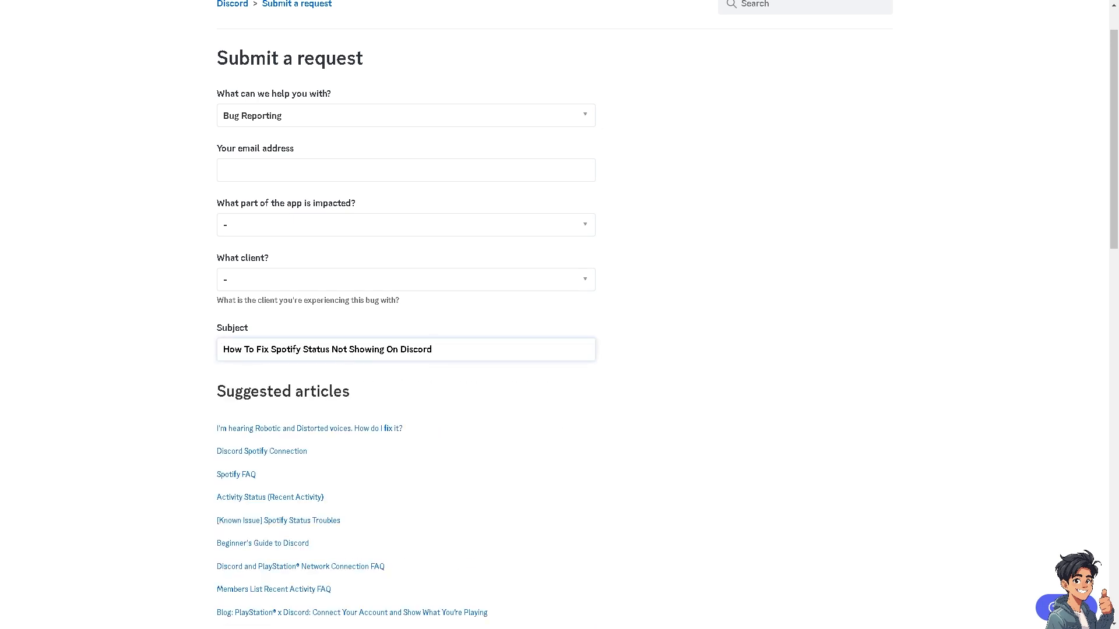